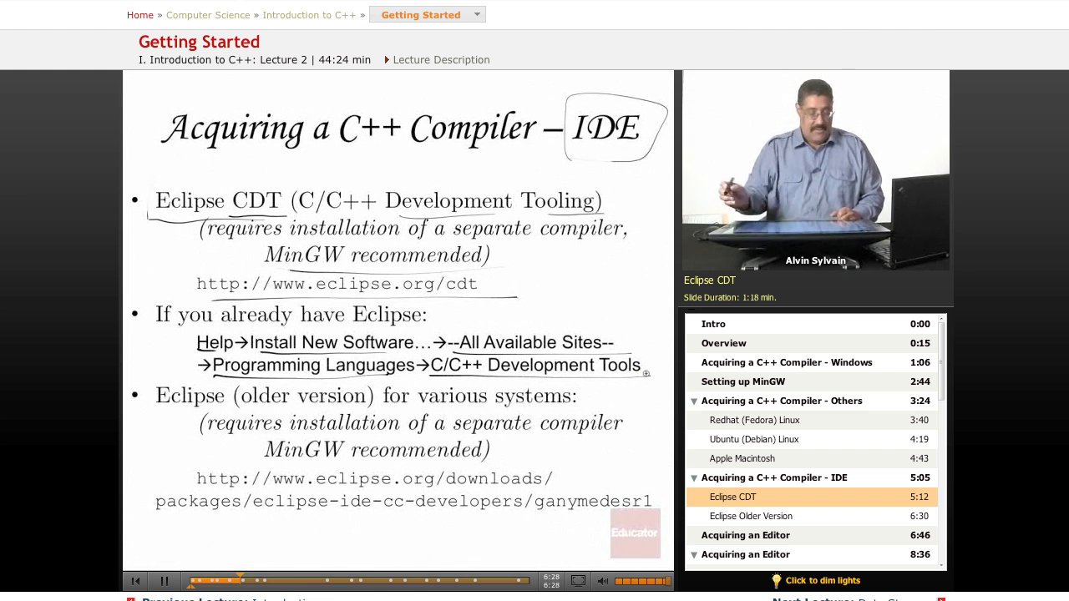
# Continue playback so the lecture reaches the Eclipse Older Version chapter.
pyautogui.click(750, 515)
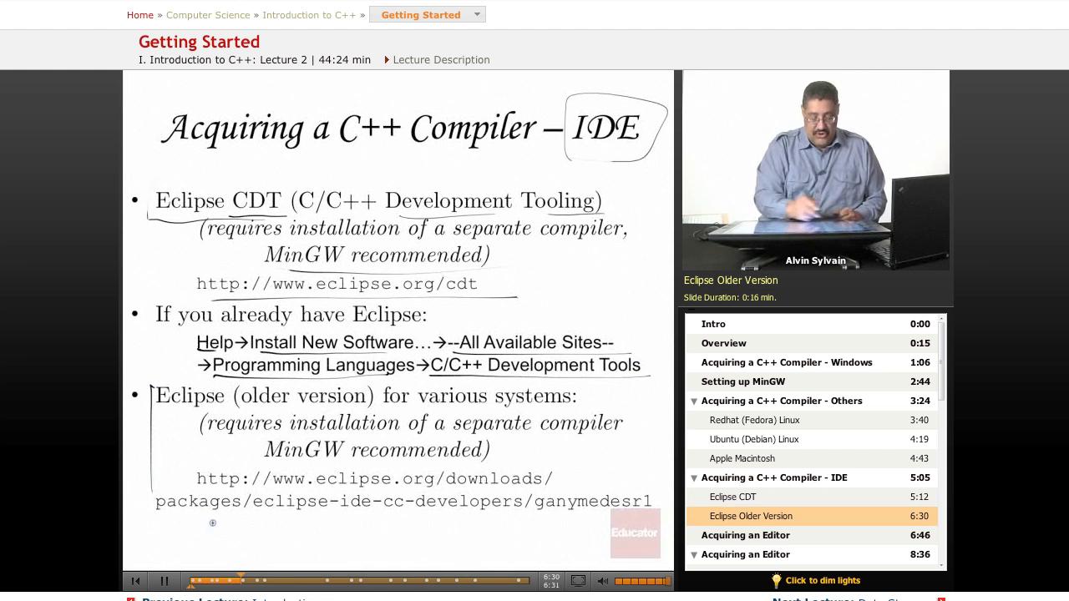